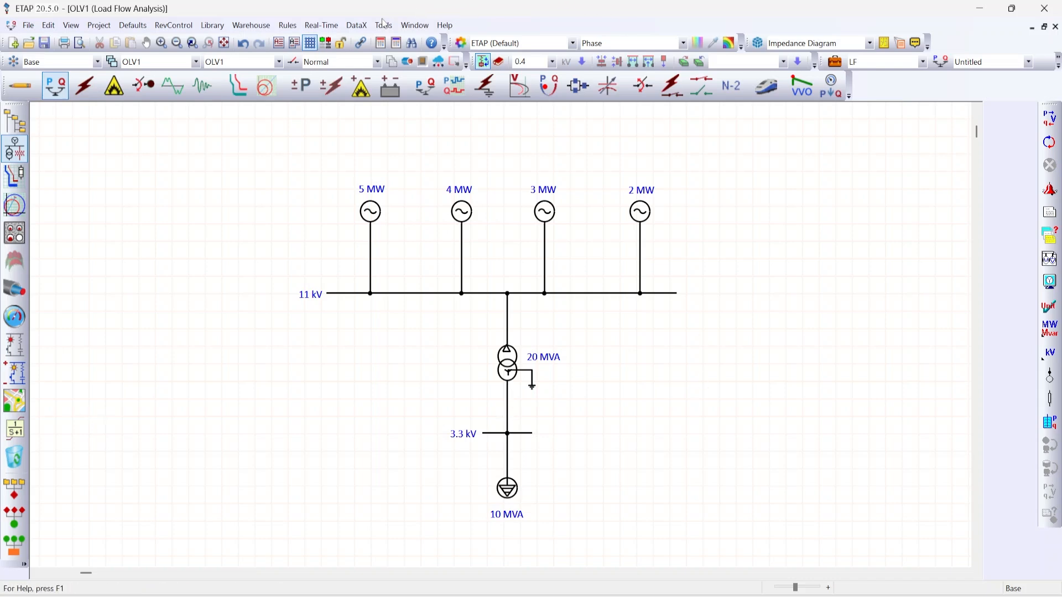
- Open the Tools menu over the OLV1 one-line diagram
{"action": "left_click", "coordinate": [383, 25]}
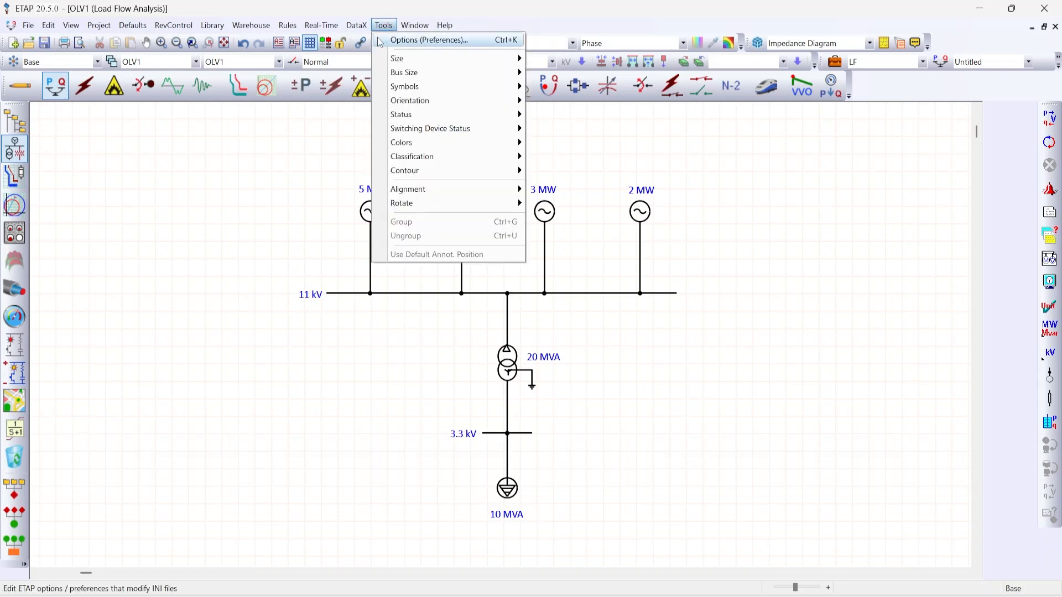
- In Preferences, set ETAP Project 'Voltage Control Source as Swing Source' to False and accept
{"action": "left_click", "coordinate": [427, 40]}
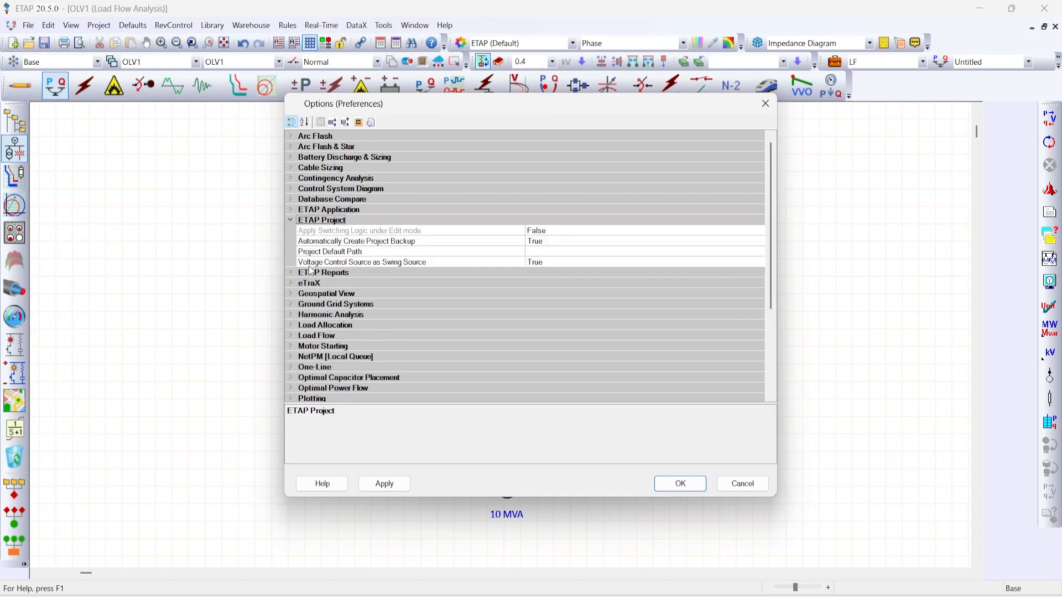
{"action": "mouse_move", "coordinate": [418, 269]}
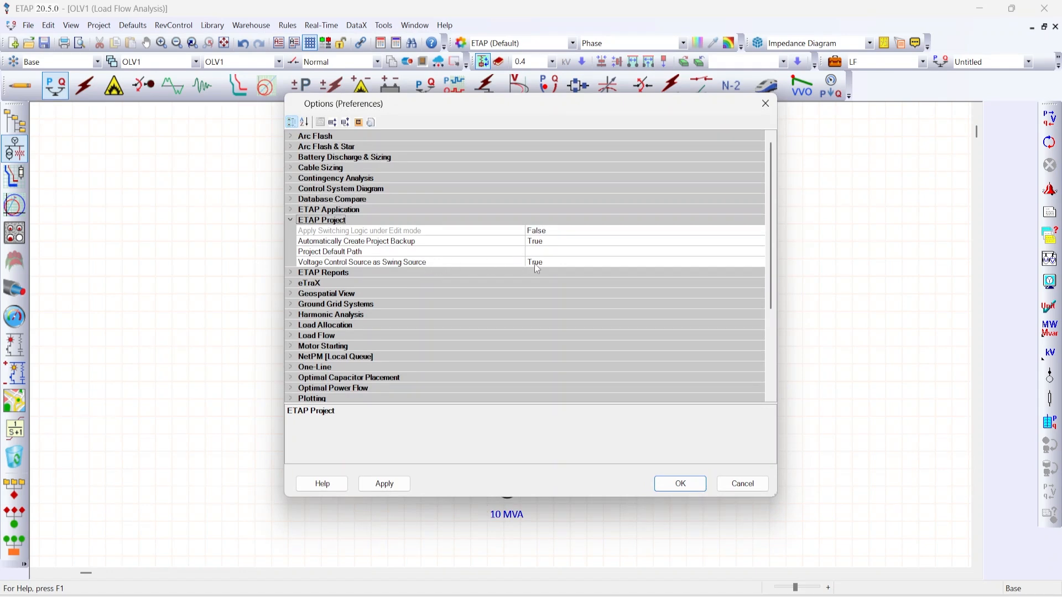
{"action": "left_click", "coordinate": [362, 262]}
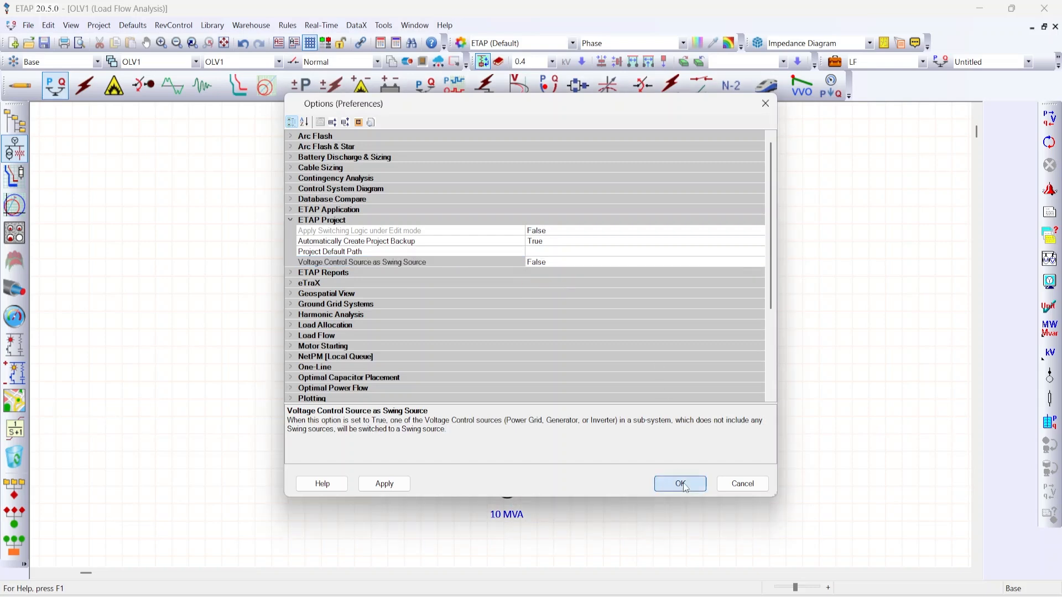
{"action": "left_click", "coordinate": [680, 483]}
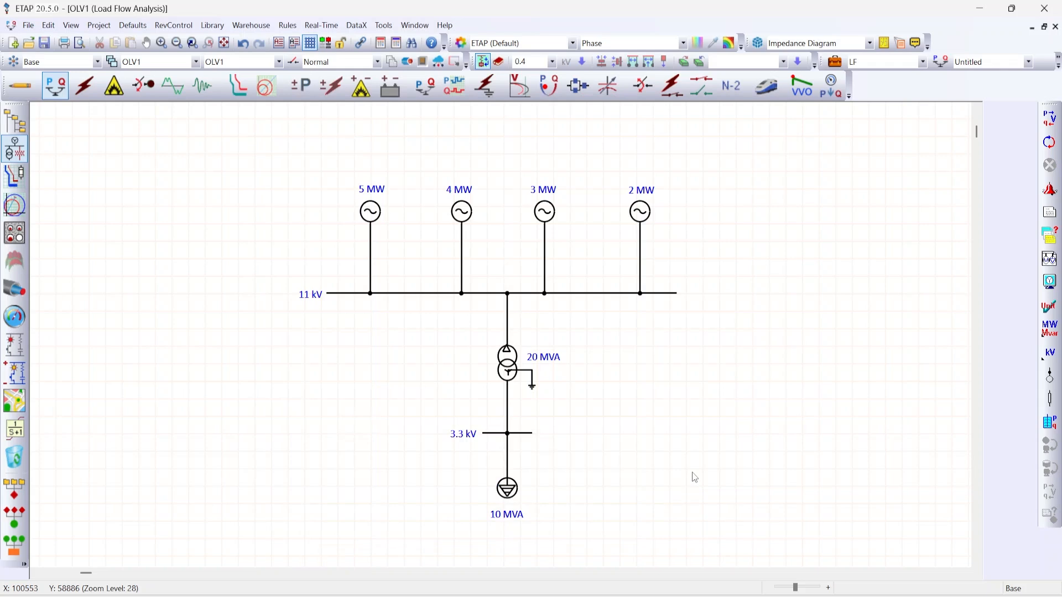
{"action": "mouse_move", "coordinate": [711, 170]}
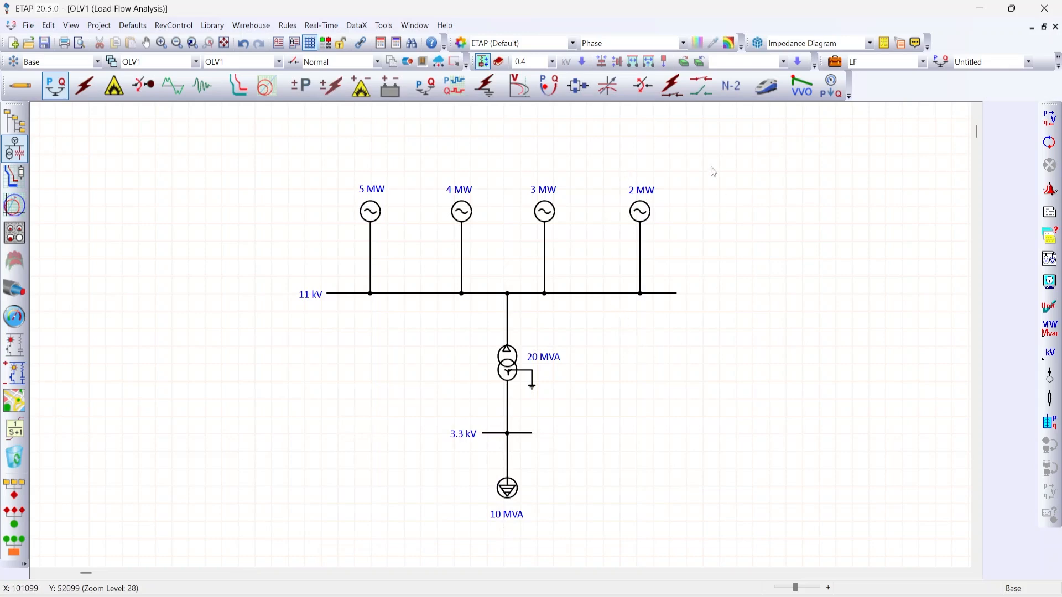
{"action": "mouse_move", "coordinate": [640, 211]}
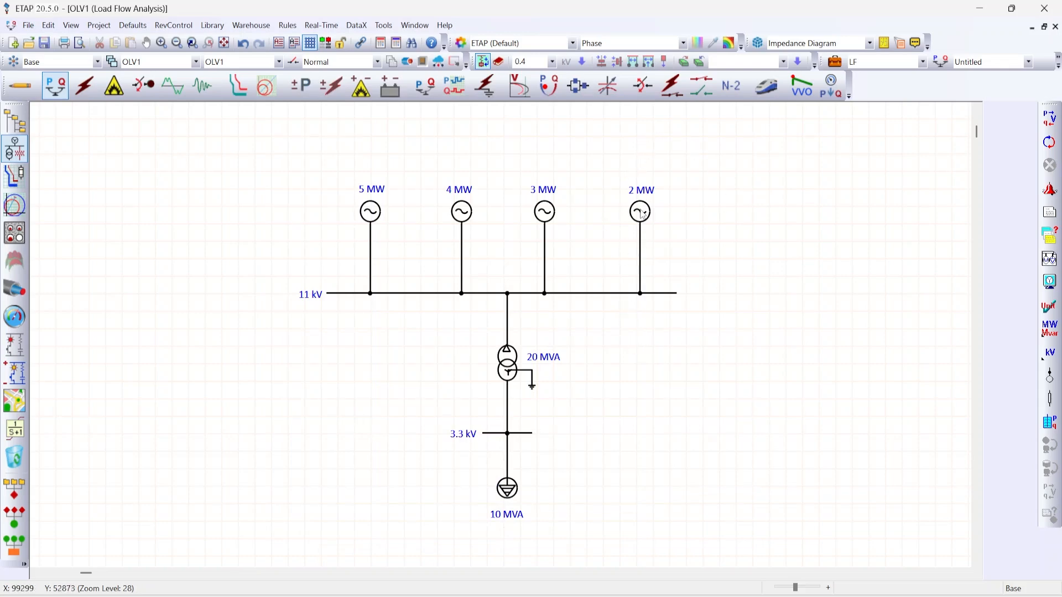
- Switch the 2 MW generator Gen10 to Swing operation mode and run Load Flow
{"action": "double_click", "coordinate": [639, 211]}
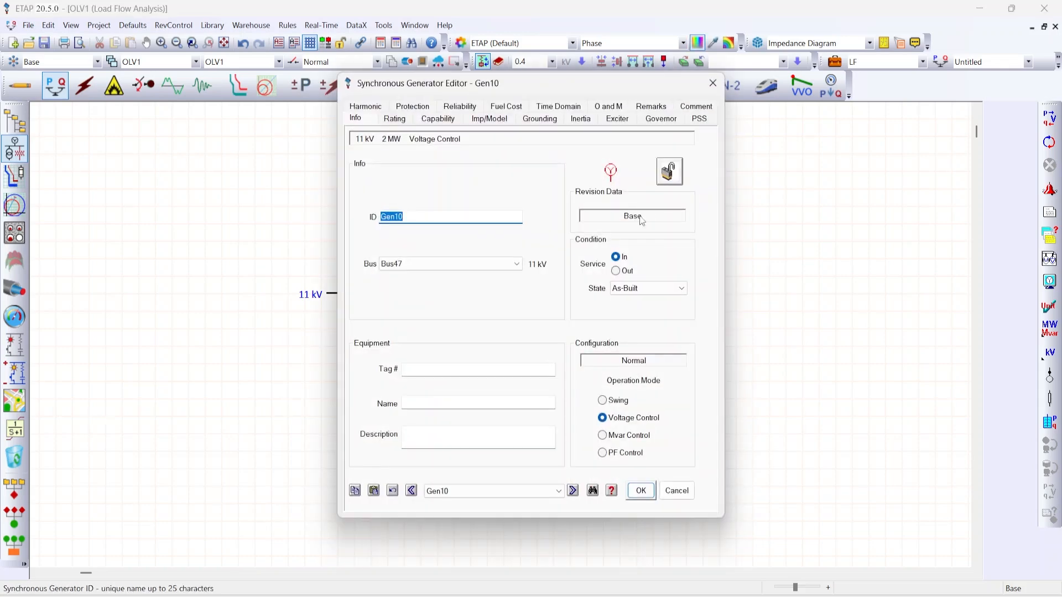
{"action": "mouse_move", "coordinate": [616, 404]}
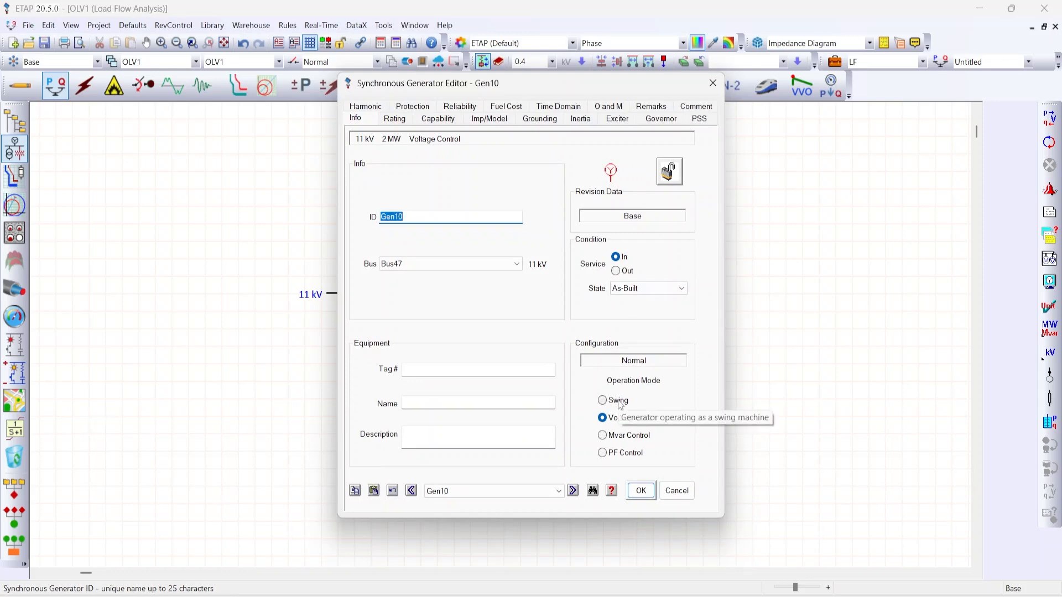
{"action": "left_click", "coordinate": [601, 400]}
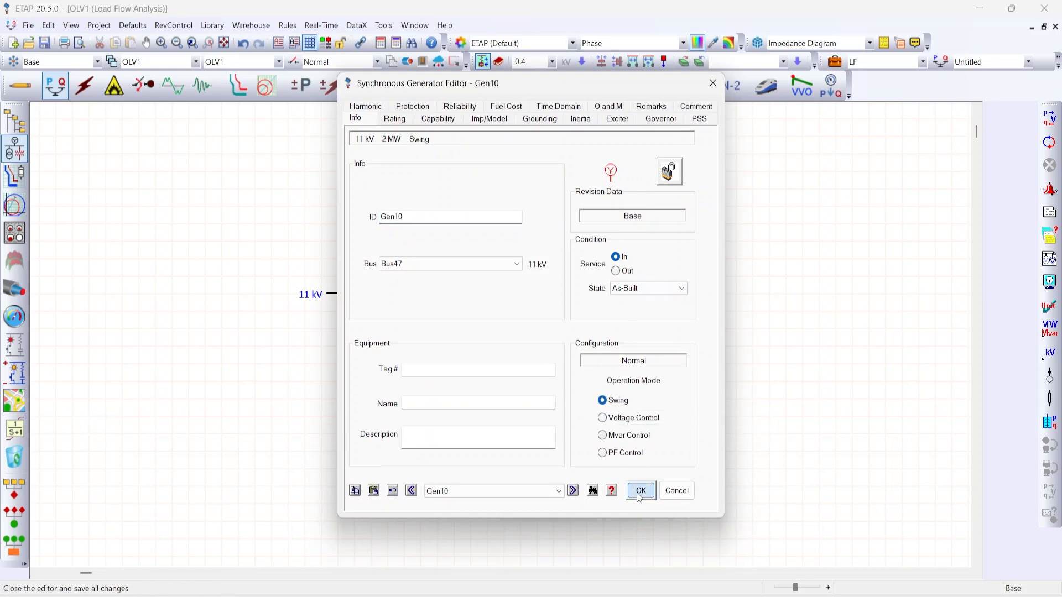
{"action": "left_click", "coordinate": [640, 491]}
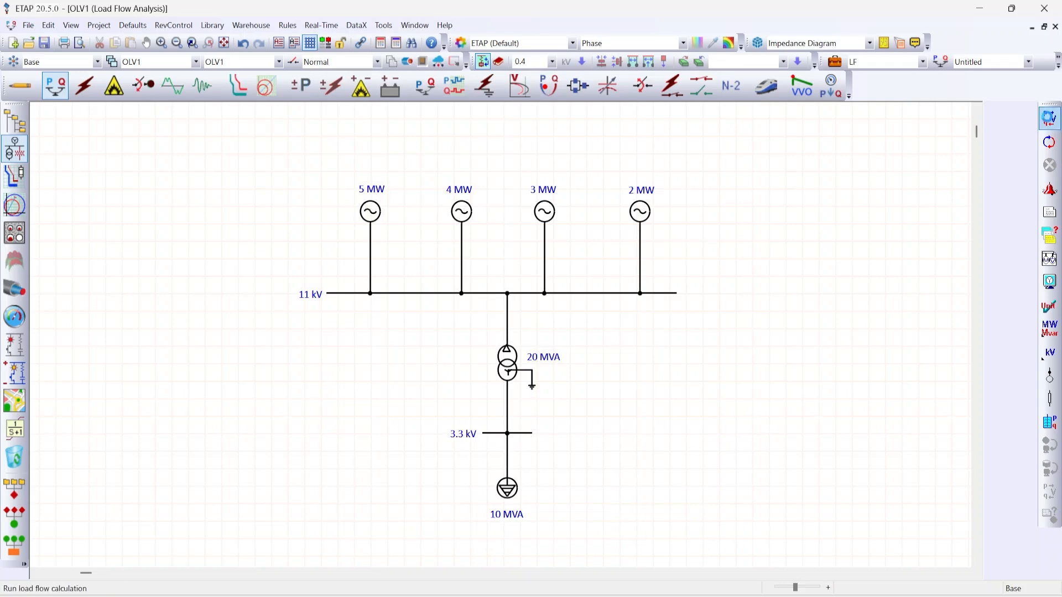
{"action": "left_click", "coordinate": [55, 86]}
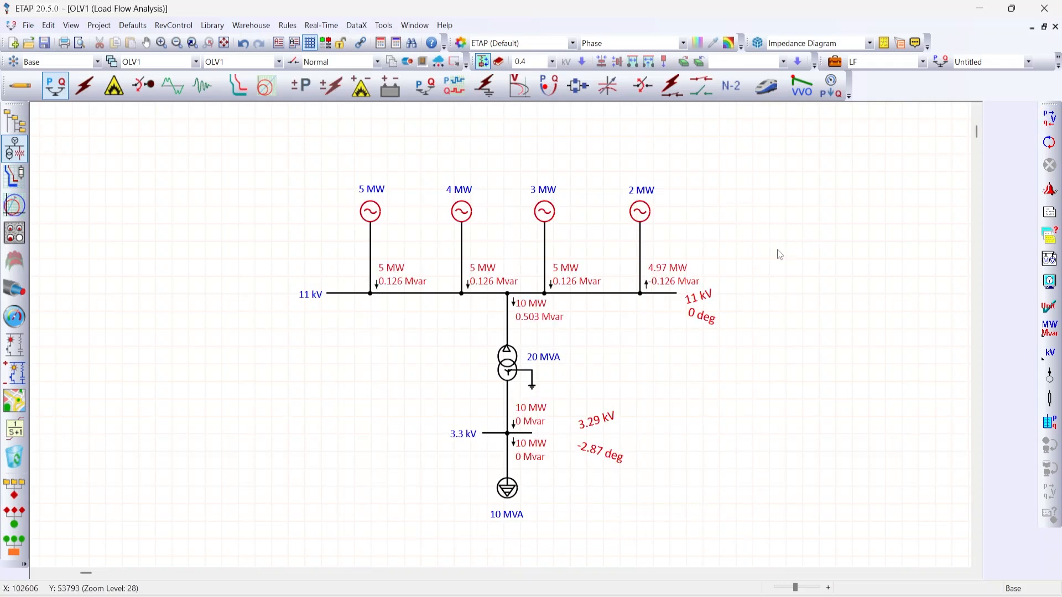
{"action": "mouse_move", "coordinate": [668, 361]}
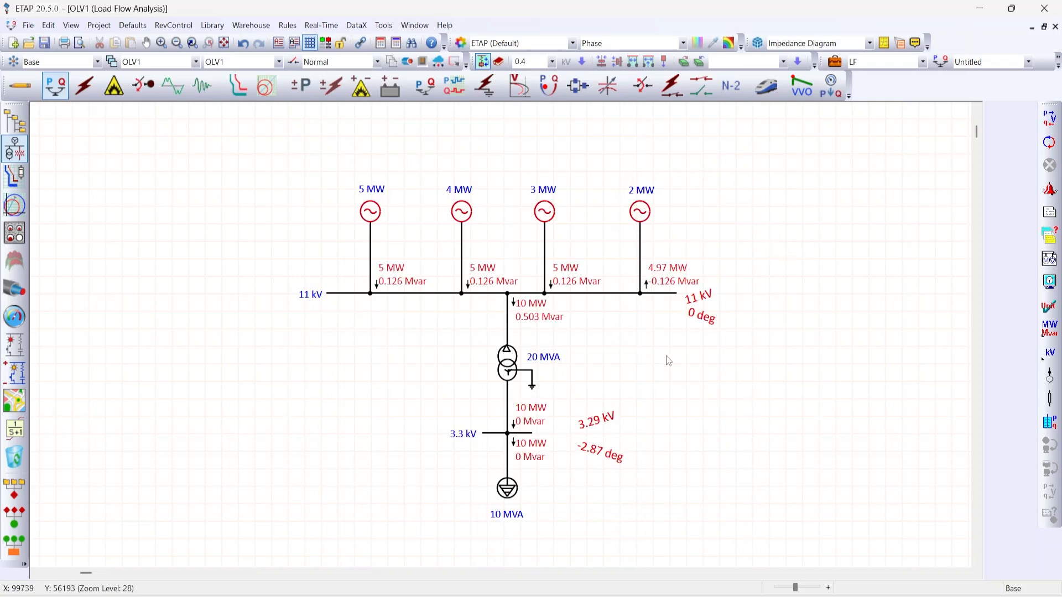
{"action": "mouse_move", "coordinate": [694, 373]}
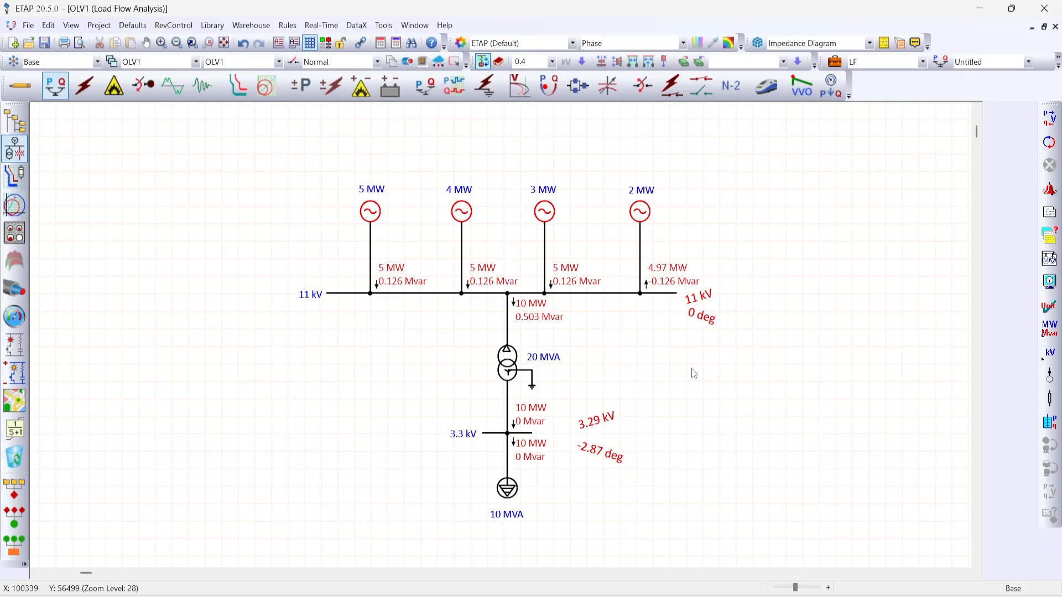
{"action": "mouse_move", "coordinate": [740, 191]}
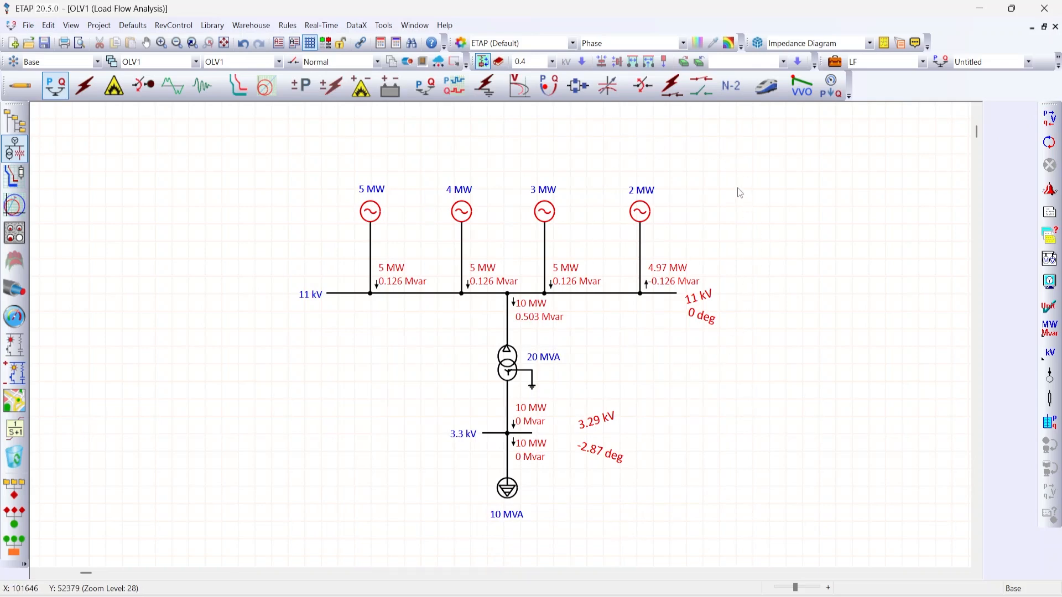